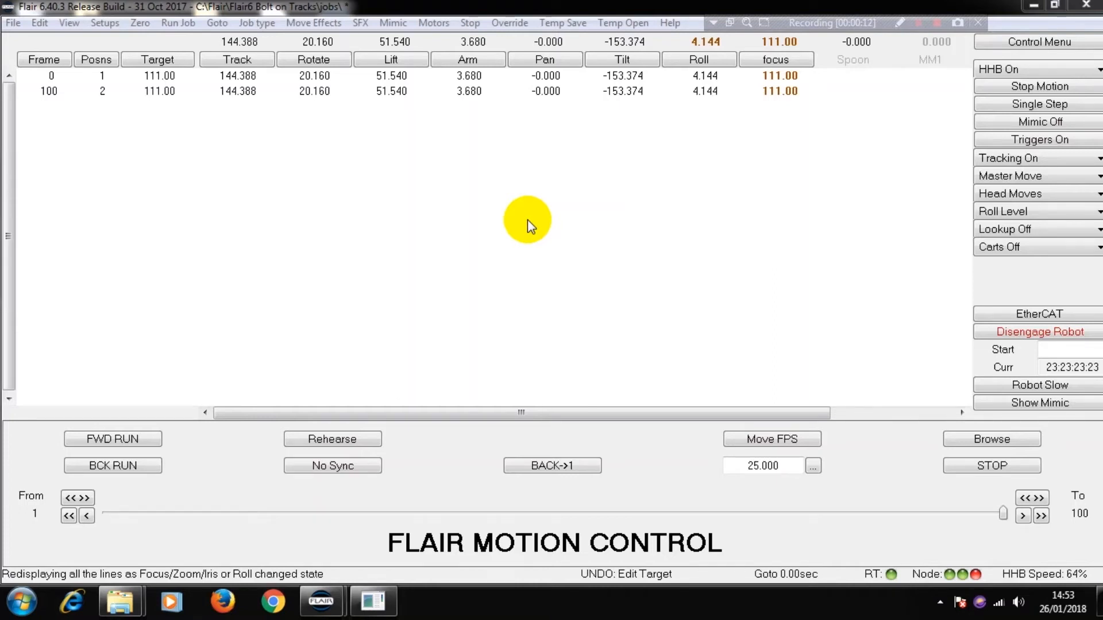
pyautogui.moveTo(232, 193)
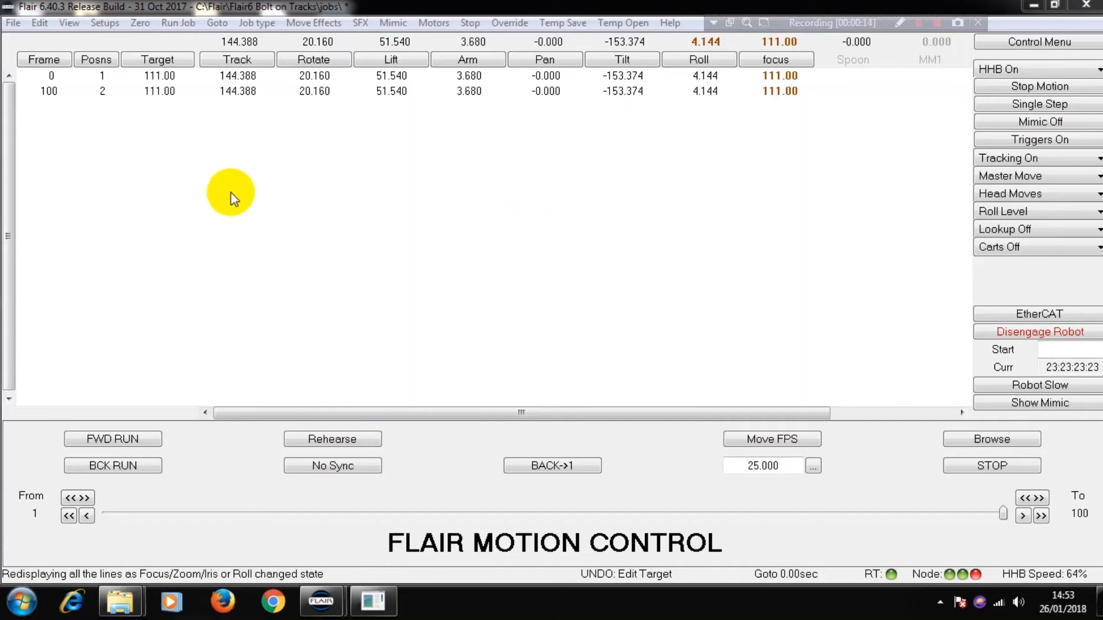
pyautogui.moveTo(246, 203)
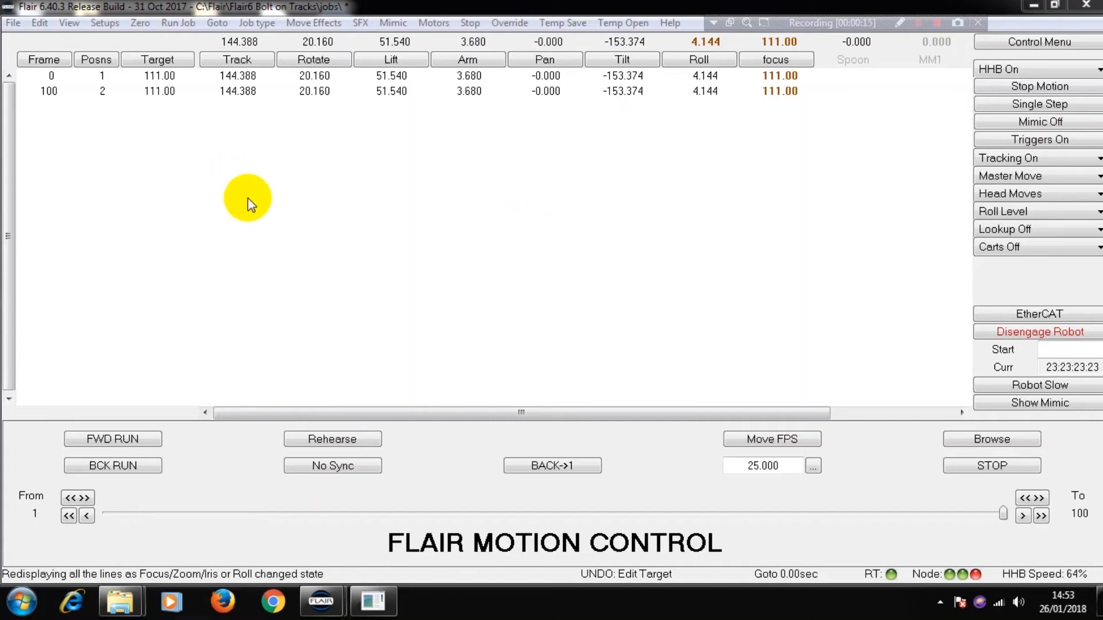
pyautogui.moveTo(251, 205)
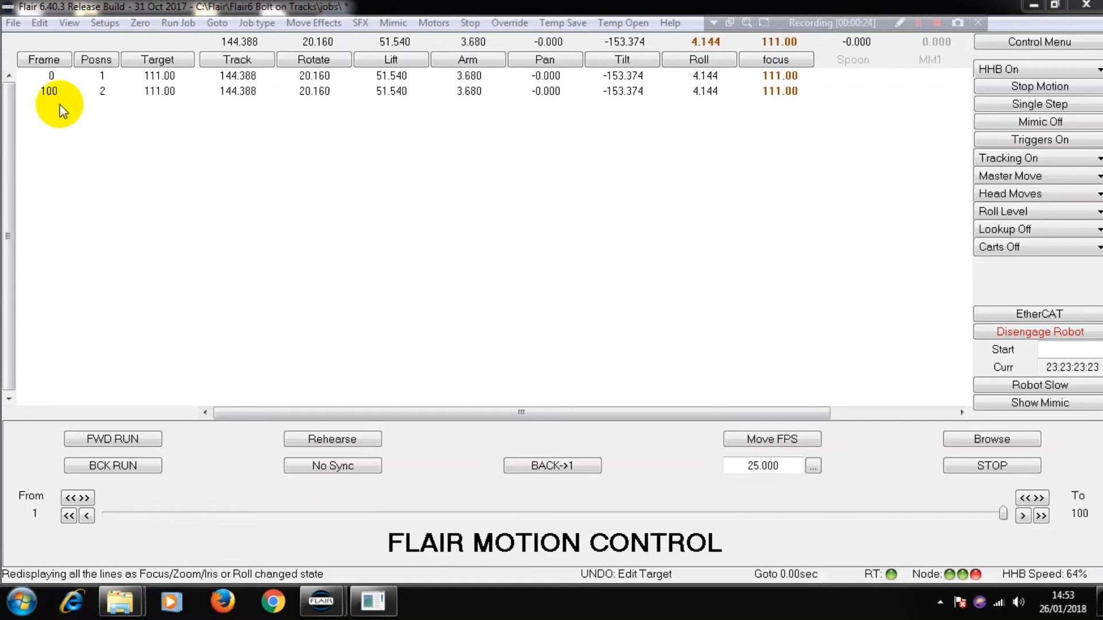
# - Glance at the Setups menu, then switch the right-panel Carts dropdown to Carts View
pyautogui.click(104, 23)
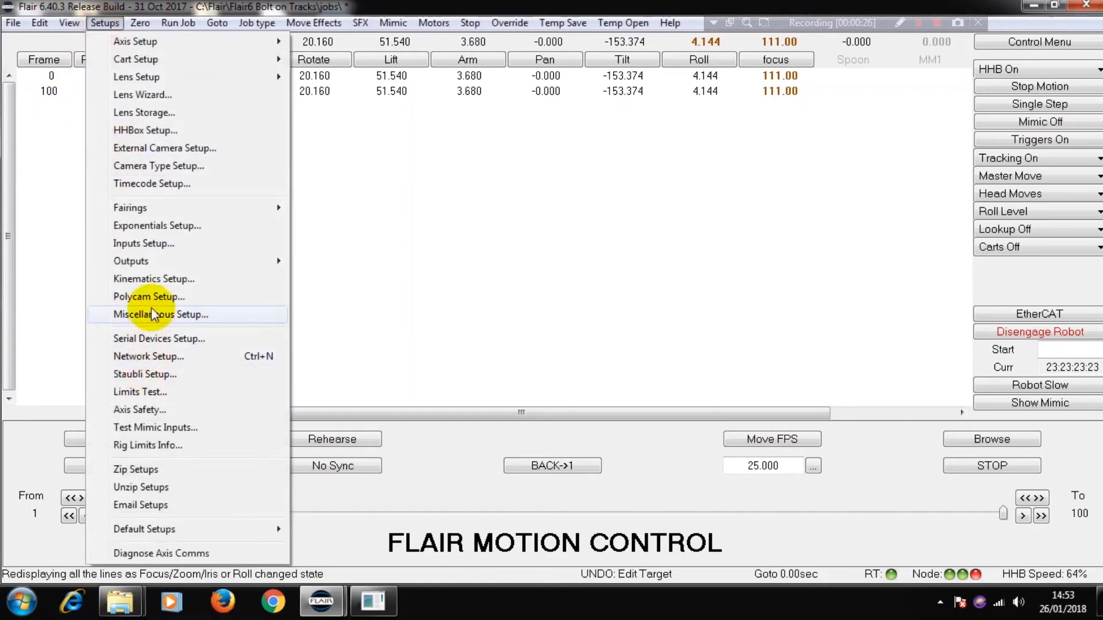
pyautogui.click(152, 278)
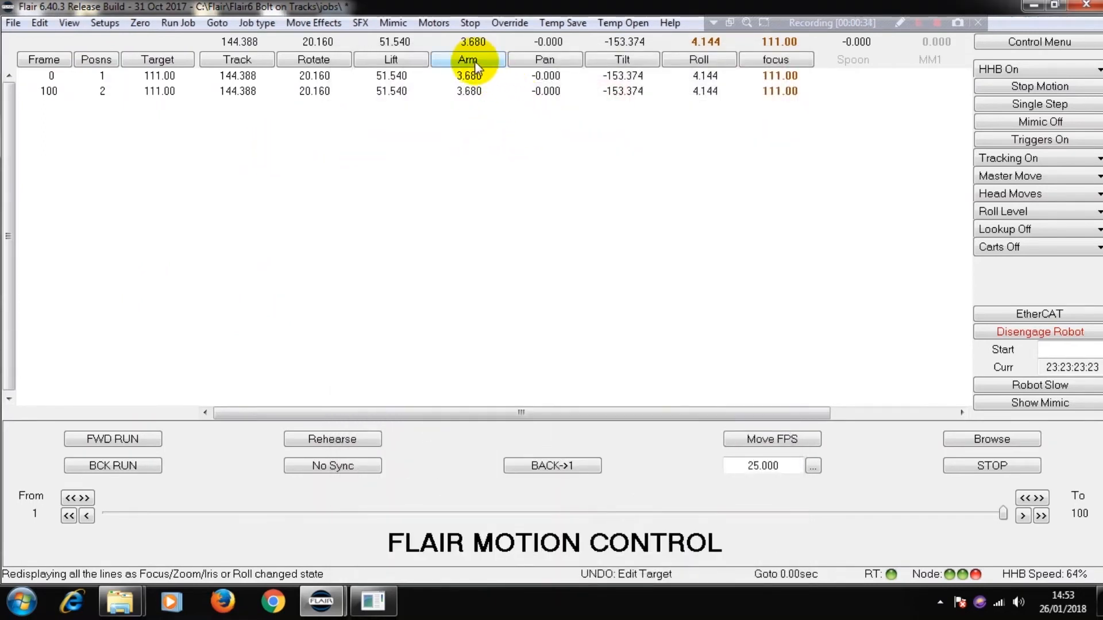
pyautogui.moveTo(469, 60)
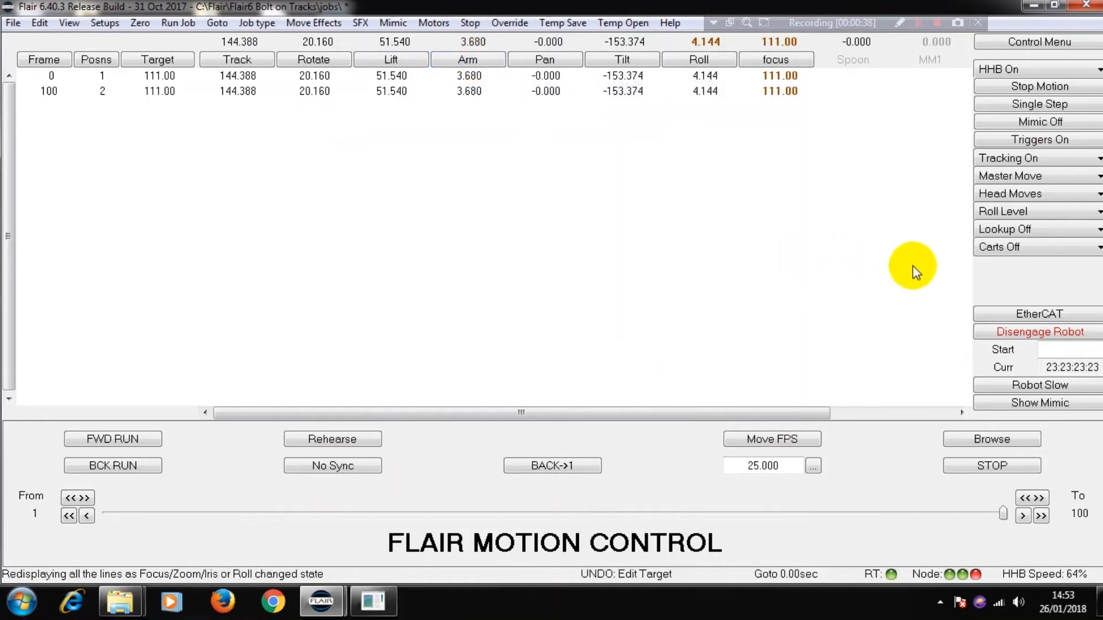
pyautogui.click(1034, 247)
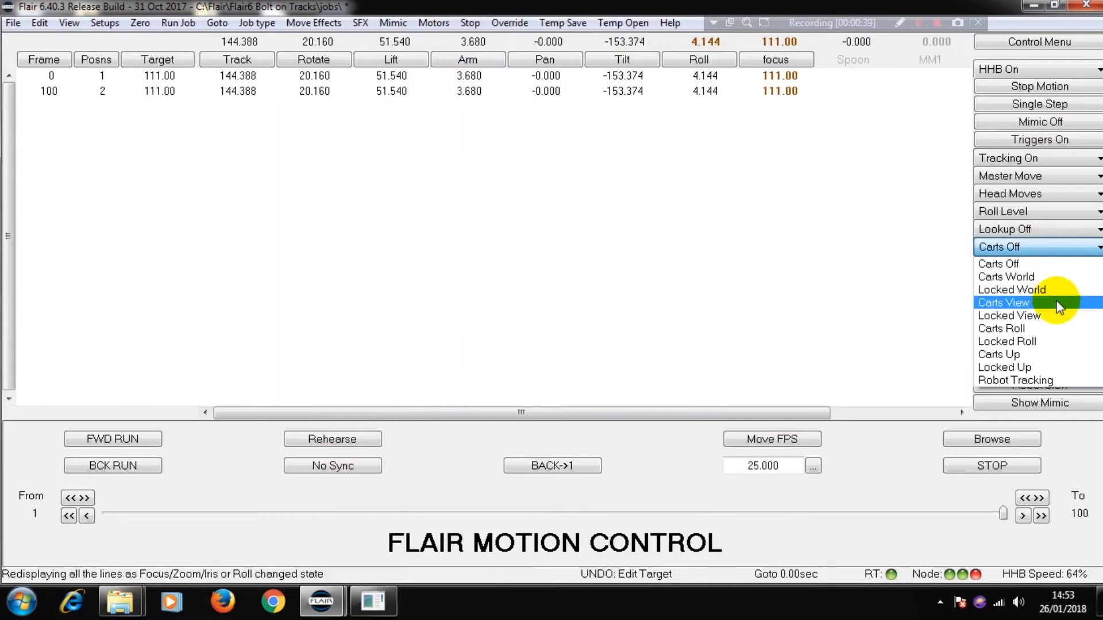
pyautogui.click(1004, 302)
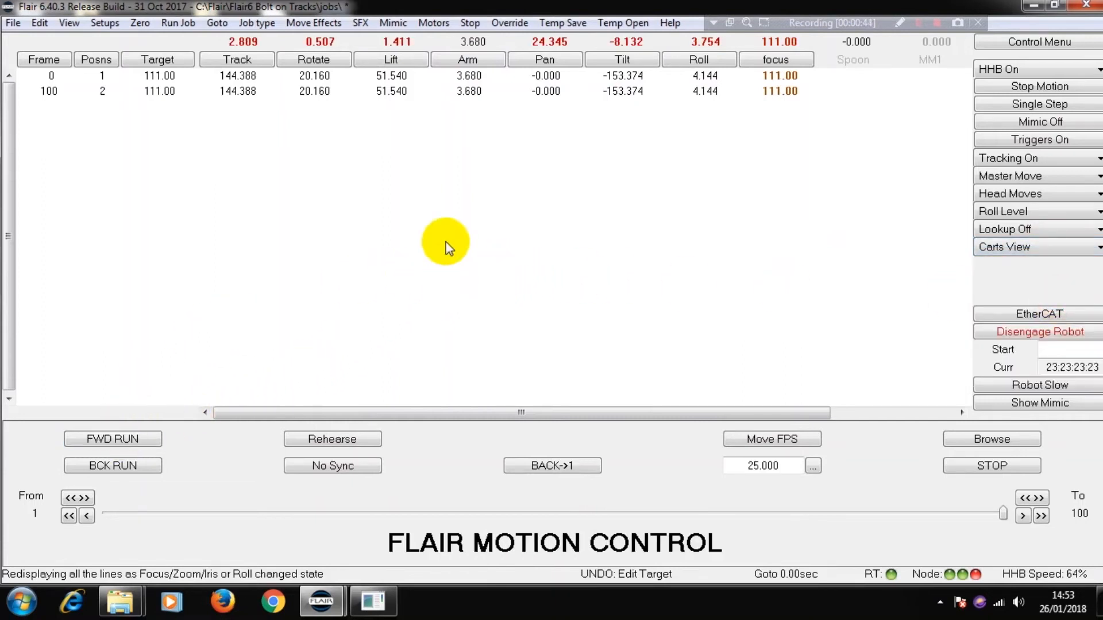
pyautogui.moveTo(456, 142)
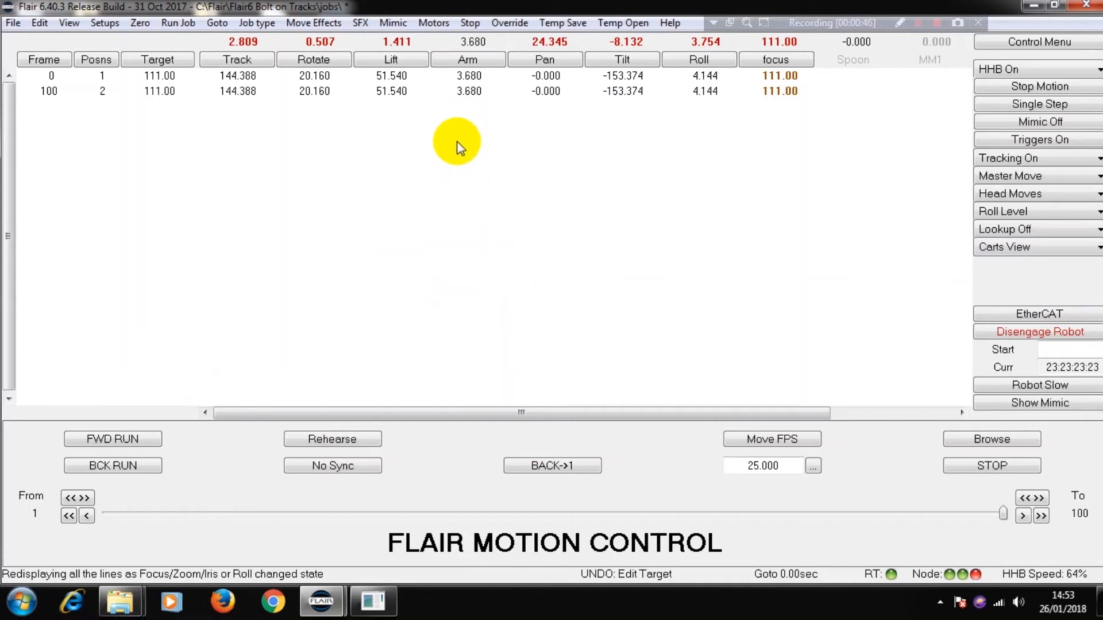
pyautogui.moveTo(459, 46)
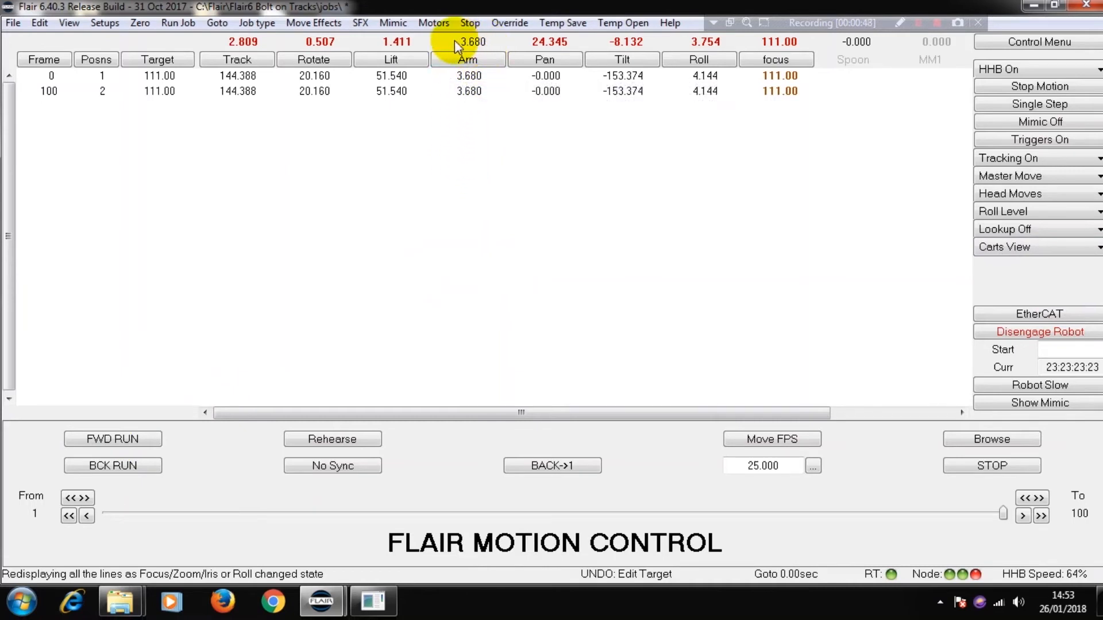
pyautogui.moveTo(488, 64)
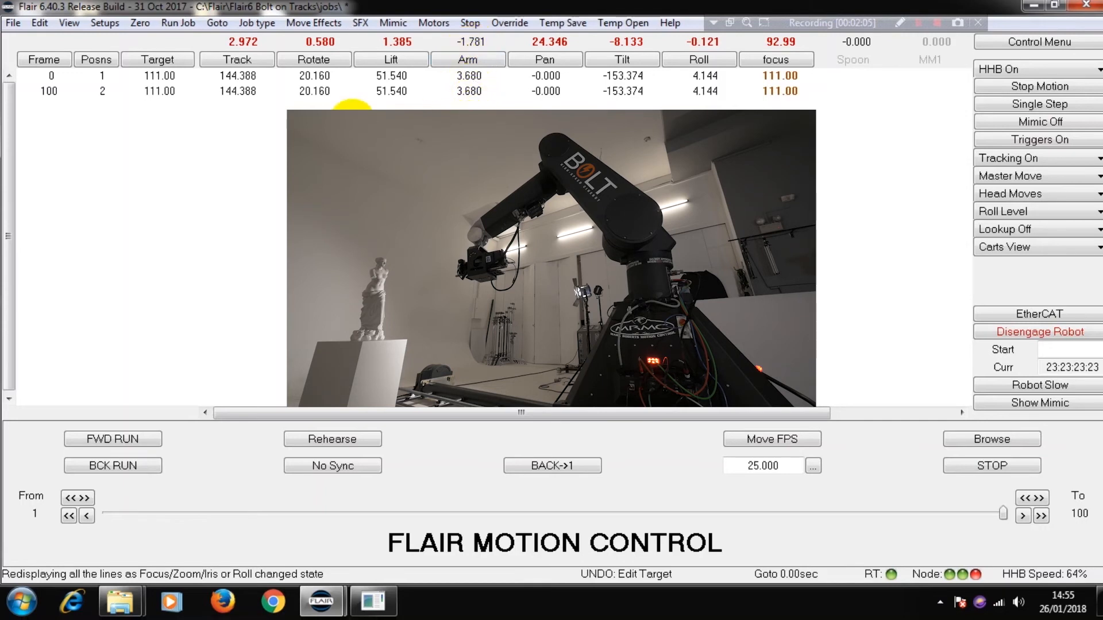
# - Set Carts Off, then in Kinematics Setup set Master - Track/Outer to Master Track and exit
pyautogui.click(1035, 247)
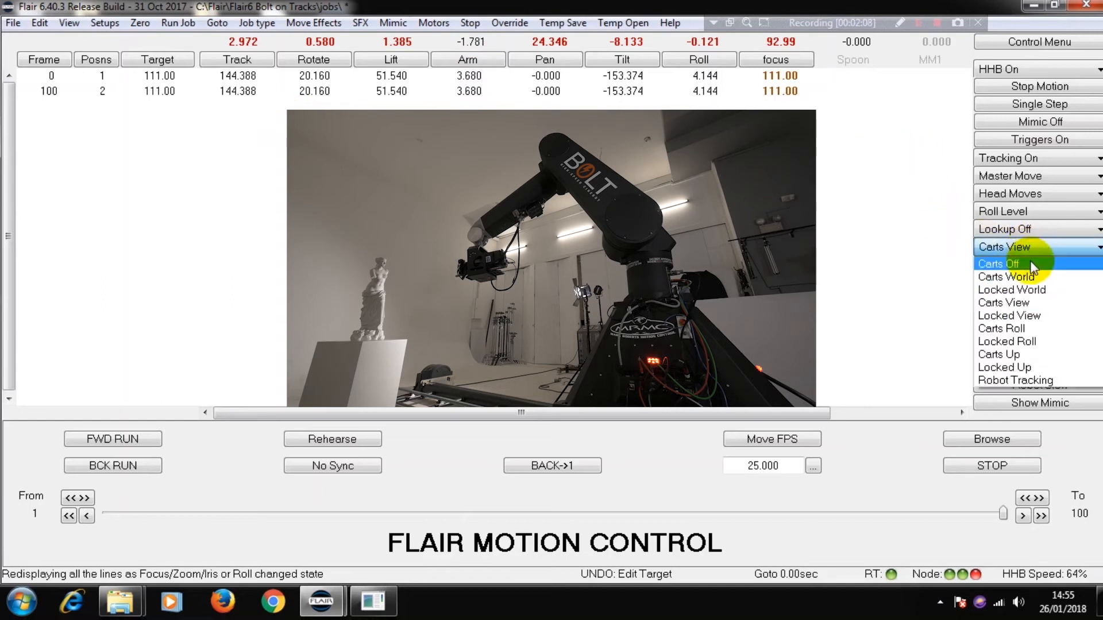
pyautogui.click(104, 23)
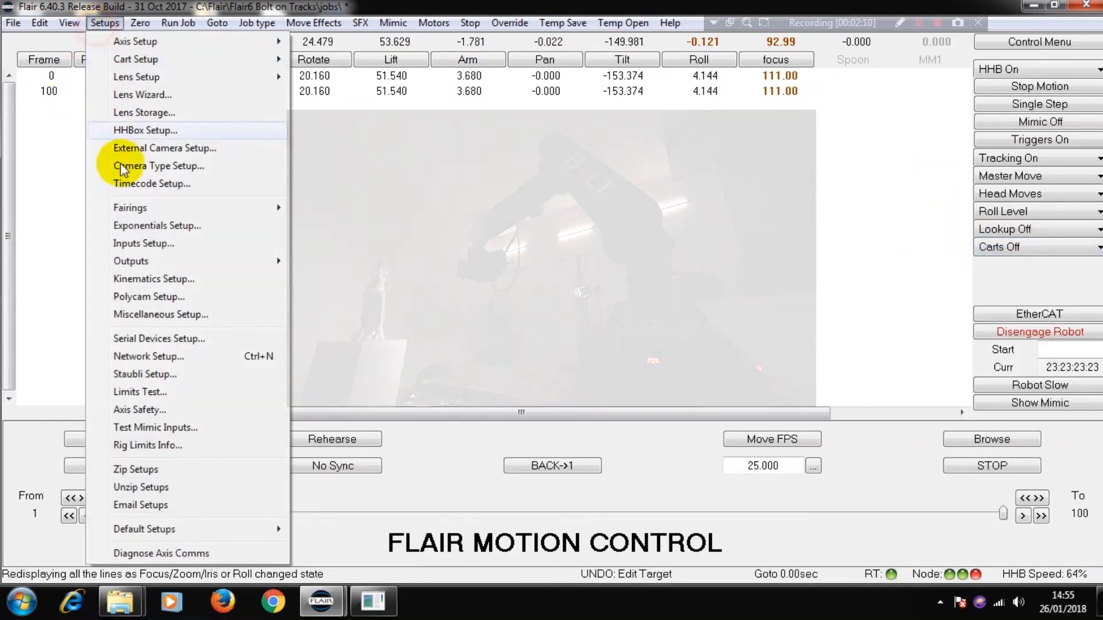
pyautogui.click(152, 278)
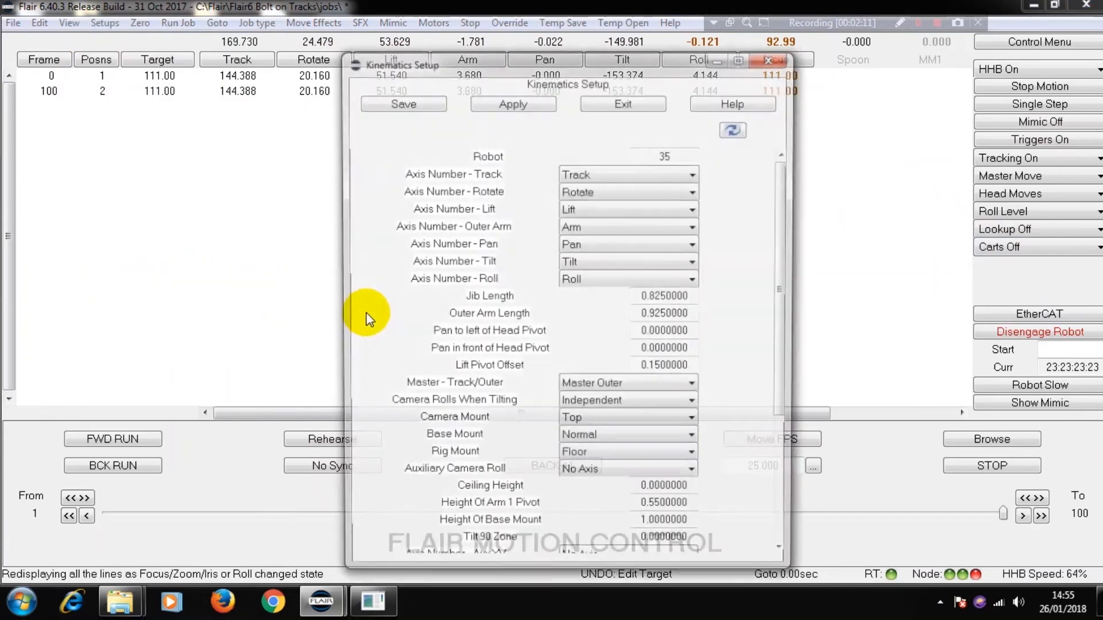
pyautogui.click(694, 386)
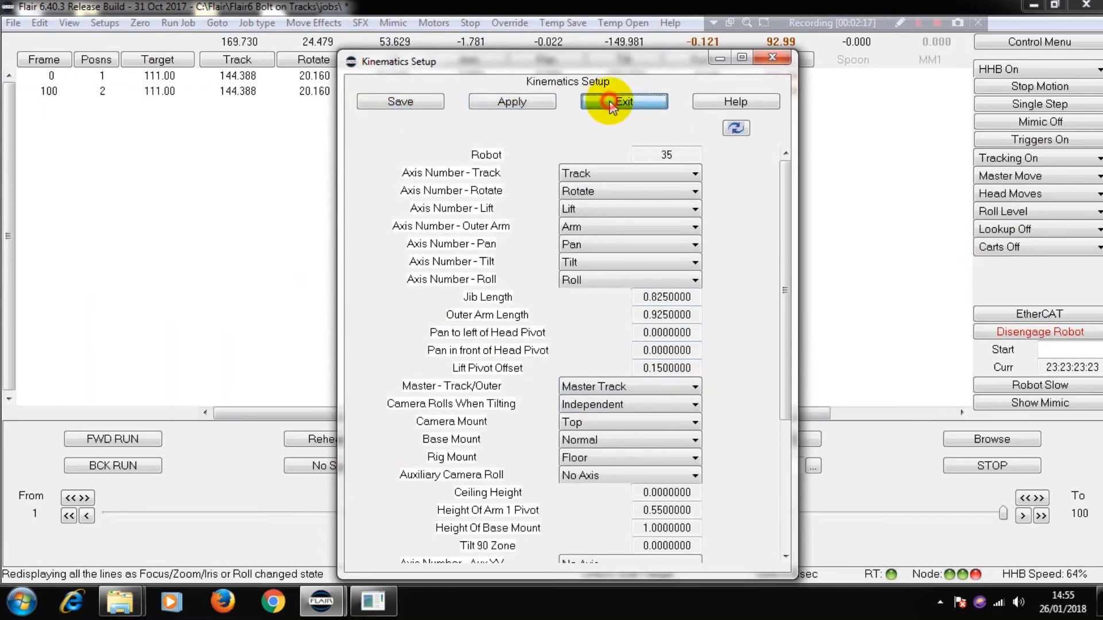
pyautogui.click(622, 101)
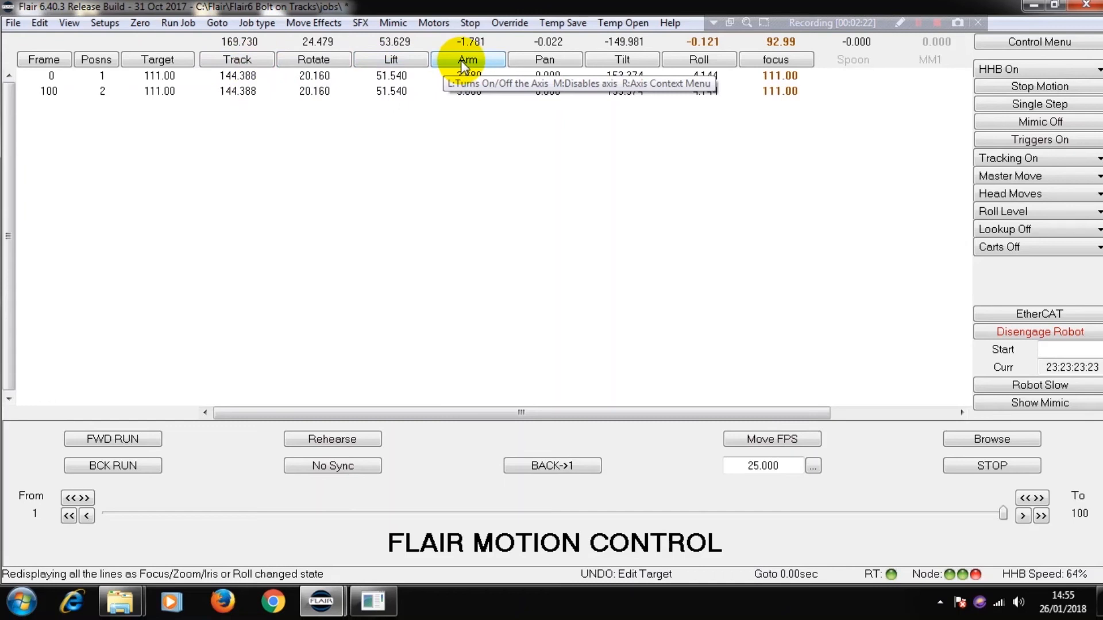
# - Reselect Carts View from the right-panel Carts dropdown
pyautogui.click(468, 59)
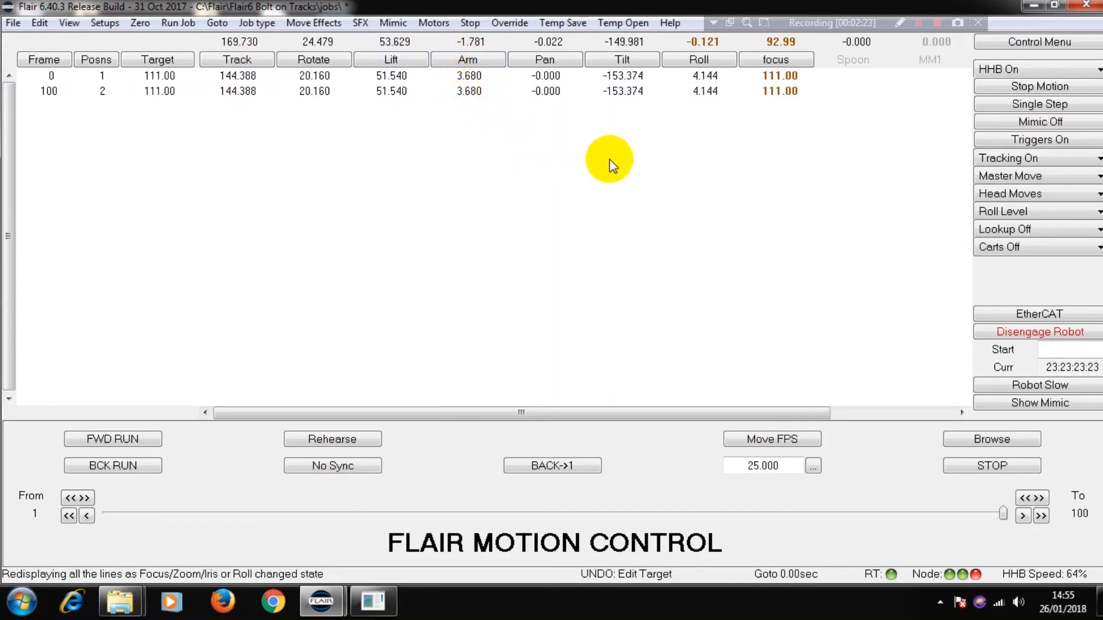
pyautogui.moveTo(1011, 381)
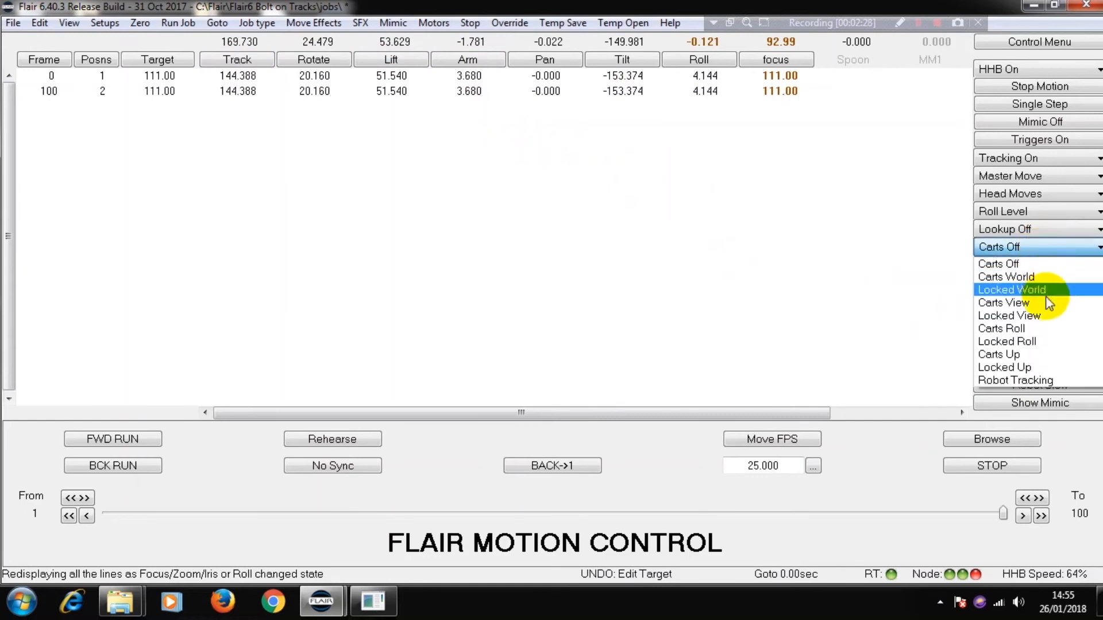
pyautogui.click(1004, 302)
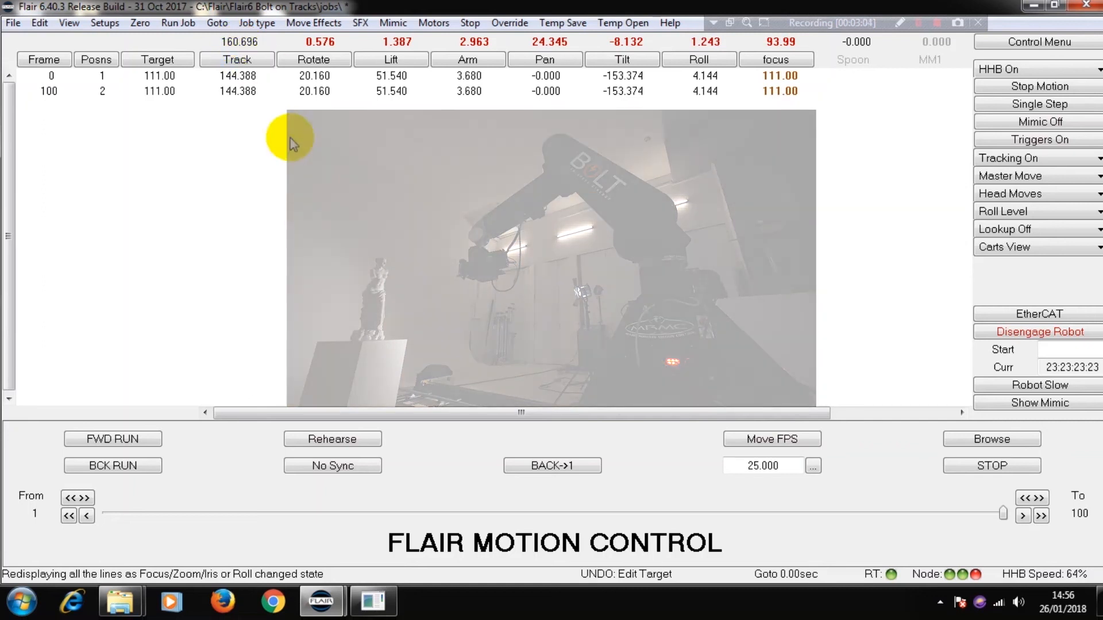
# - In Track - Axis Setup confirm Type is Master Type, step through Rotate to Arm, and exit
pyautogui.click(1033, 247)
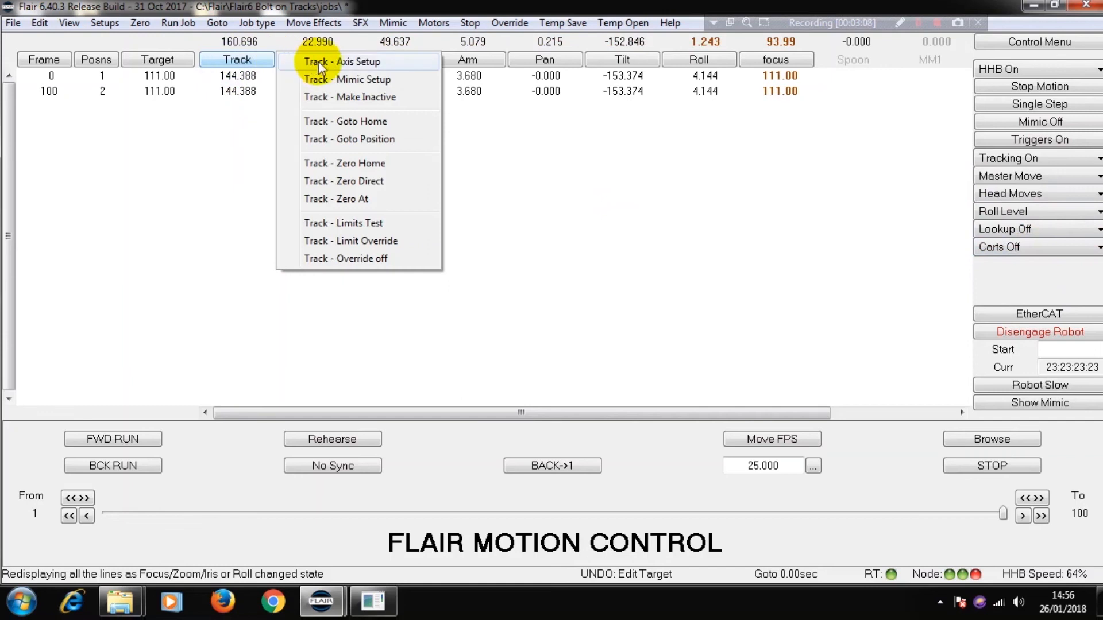
pyautogui.click(343, 62)
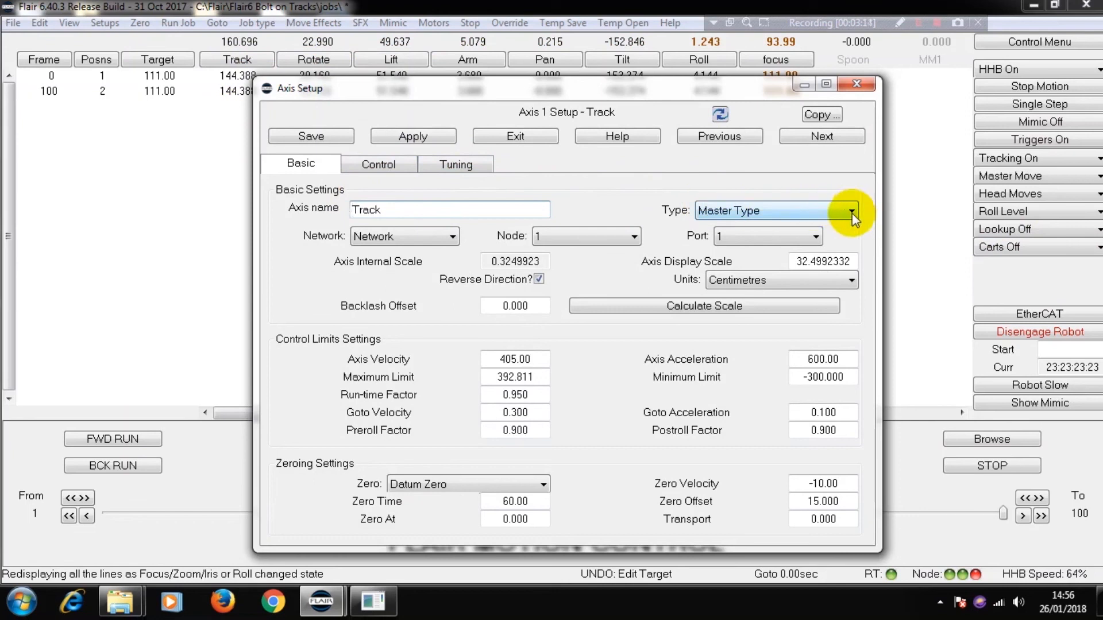
pyautogui.click(822, 136)
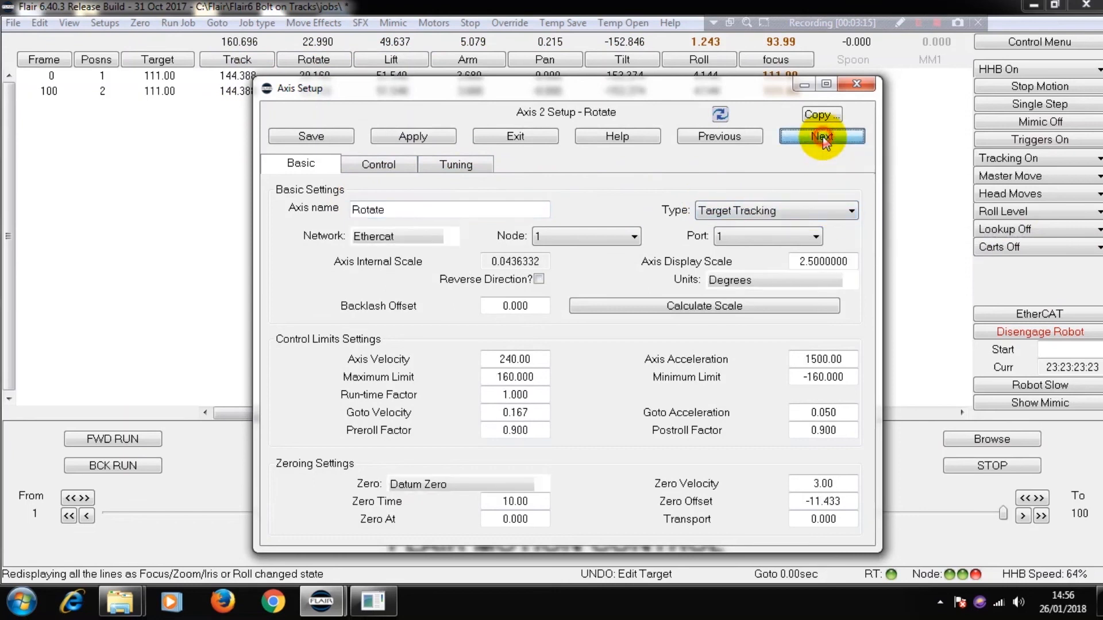
pyautogui.click(821, 135)
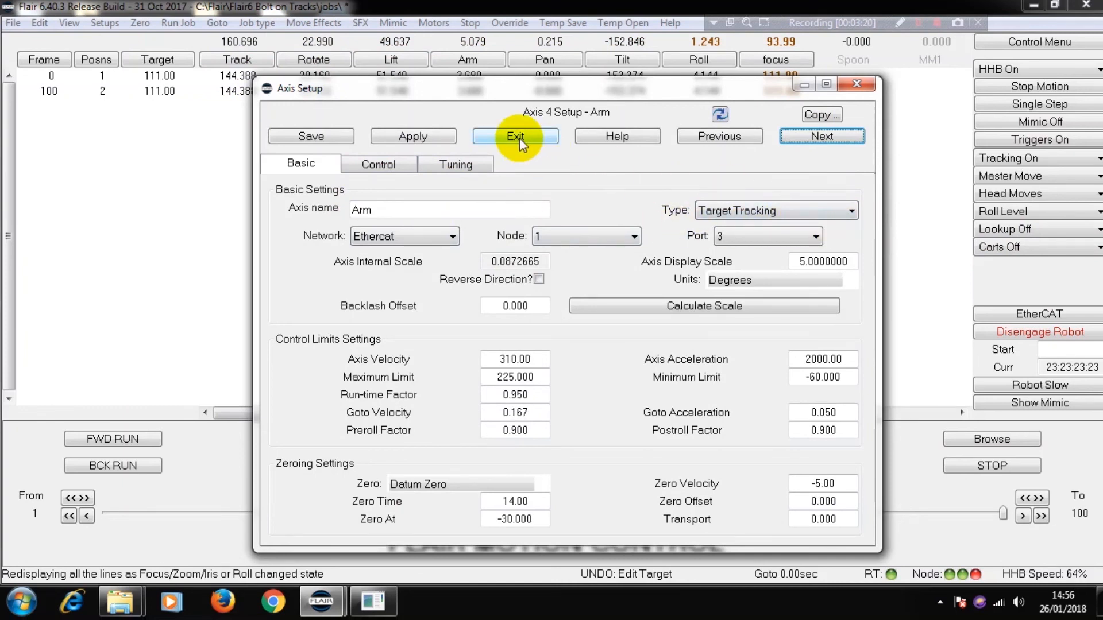
pyautogui.click(515, 135)
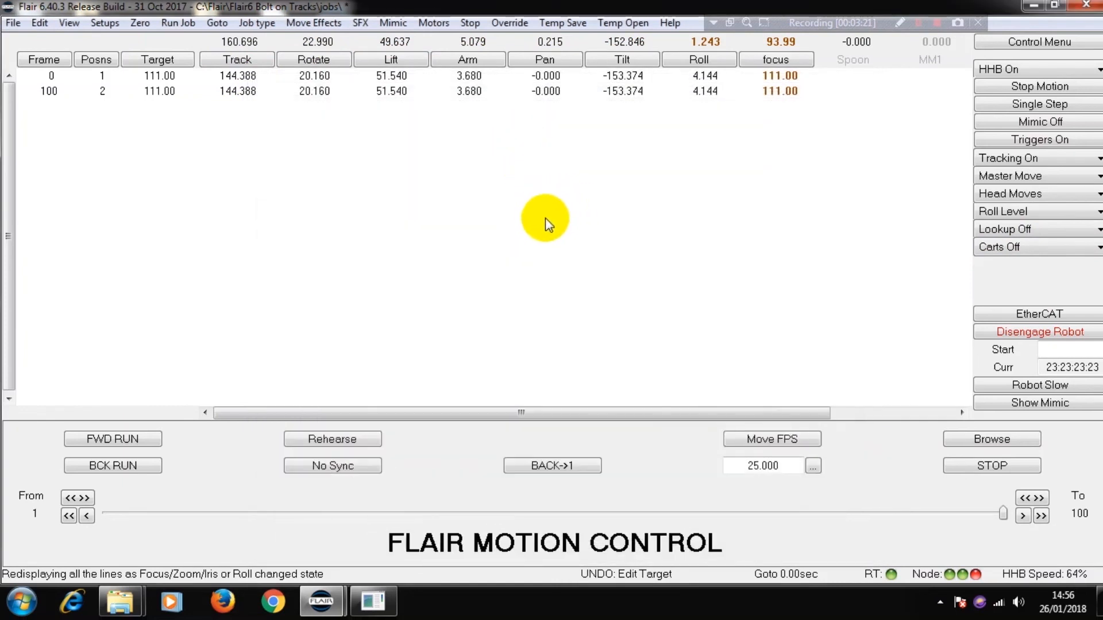
pyautogui.moveTo(560, 232)
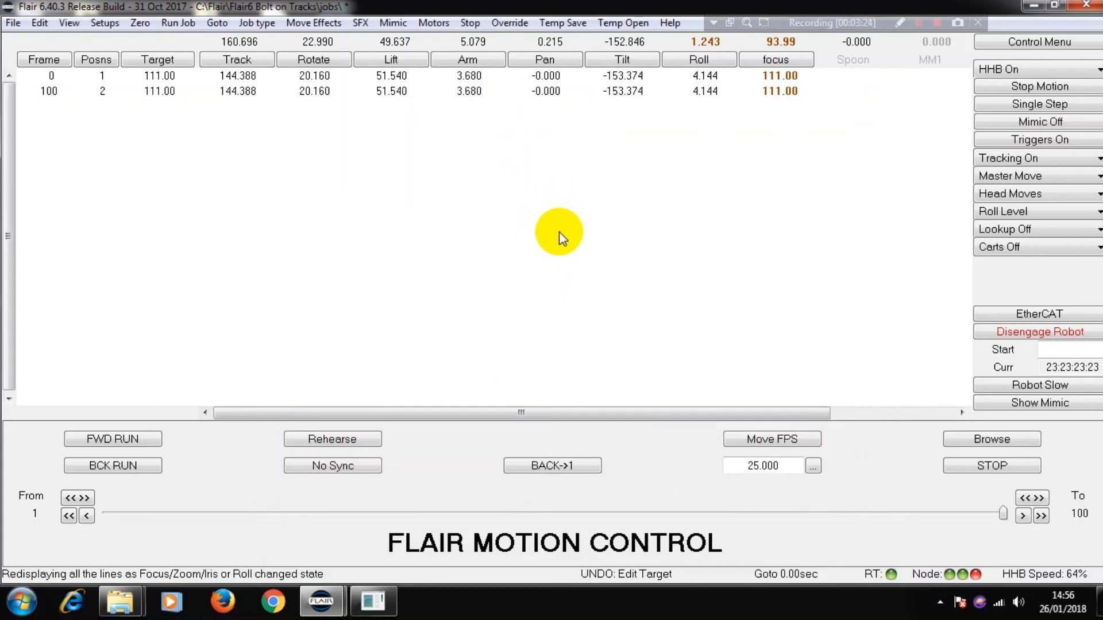